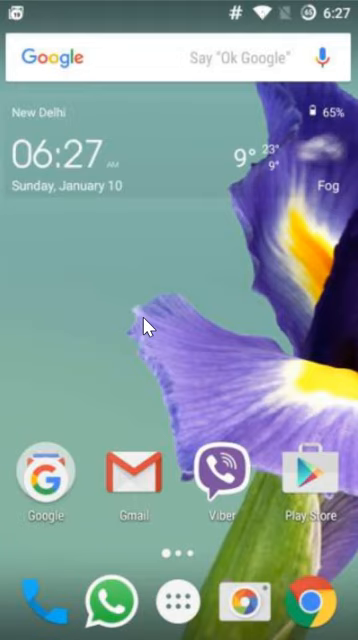
Launch Viber from the home screen and go to Settings via the side menu
left_click(219, 470)
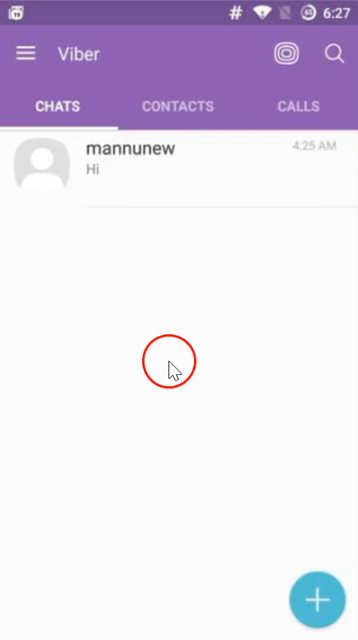
mouse_move(26, 54)
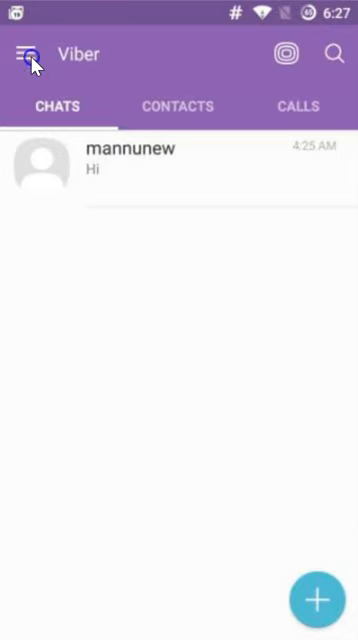
left_click(29, 54)
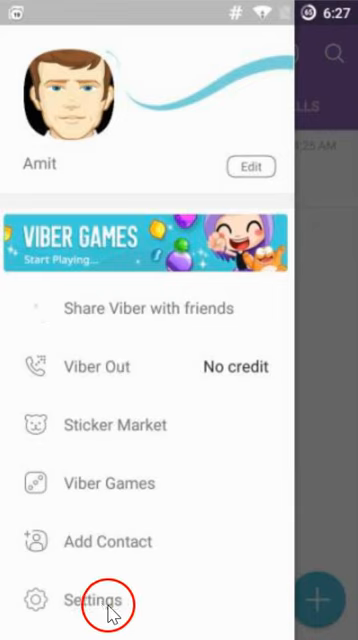
left_click(93, 600)
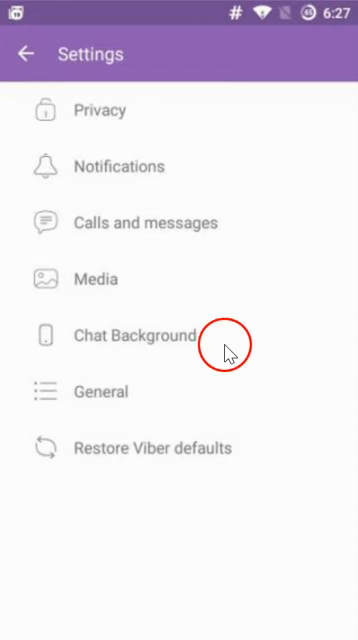
Open the Privacy section of Viber Settings
left_click(100, 110)
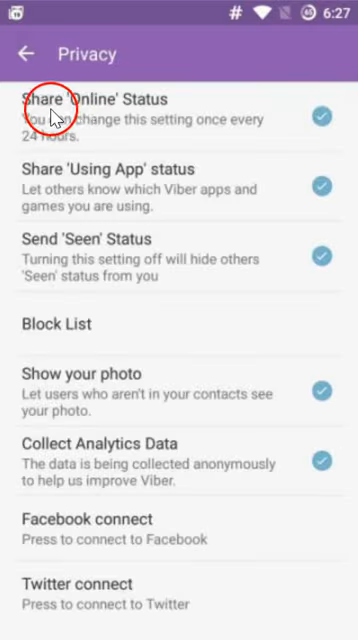
mouse_move(262, 108)
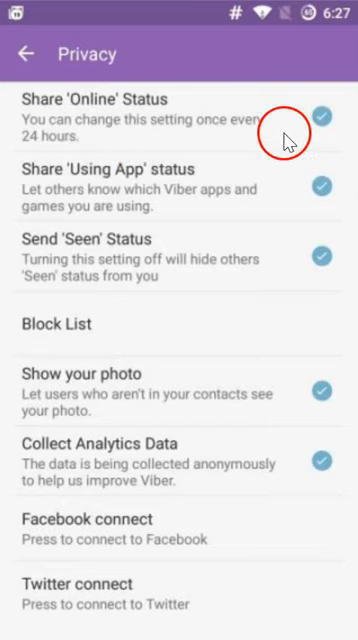
Uncheck Share 'Online' Status in Privacy settings
left_click(320, 123)
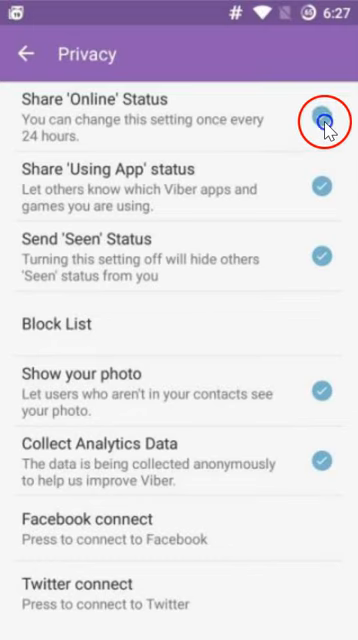
left_click(321, 125)
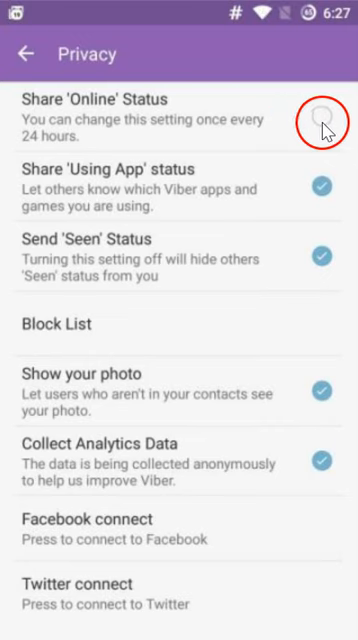
left_click(320, 118)
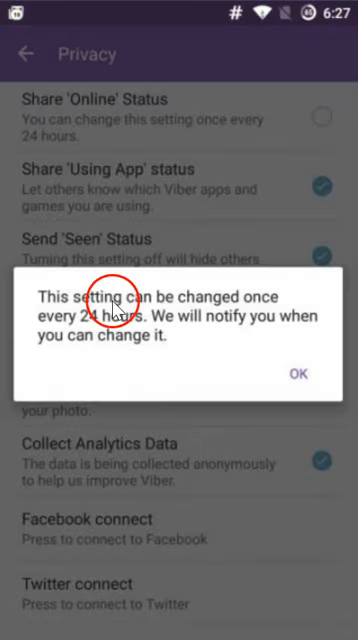
mouse_move(152, 343)
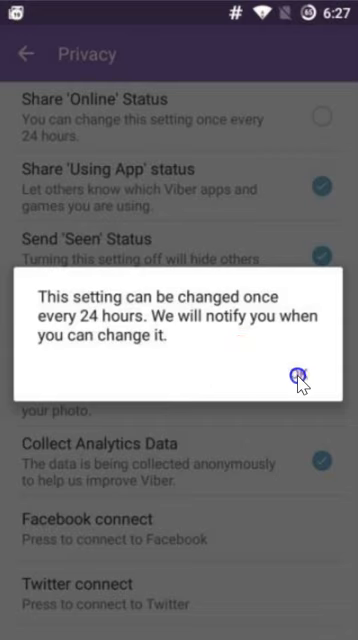
Confirm the notice that online status can change only once every 24 hours
left_click(295, 377)
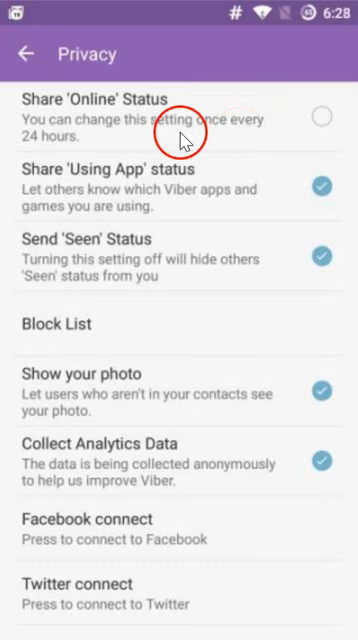
mouse_move(195, 135)
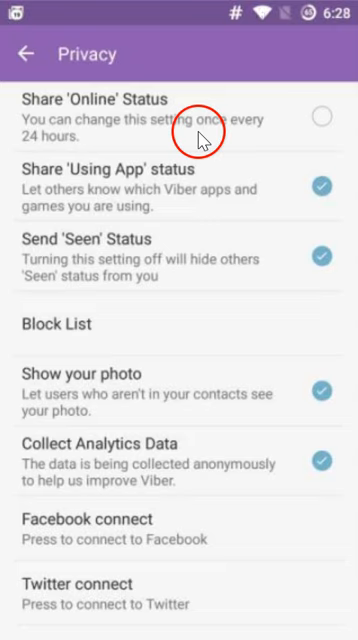